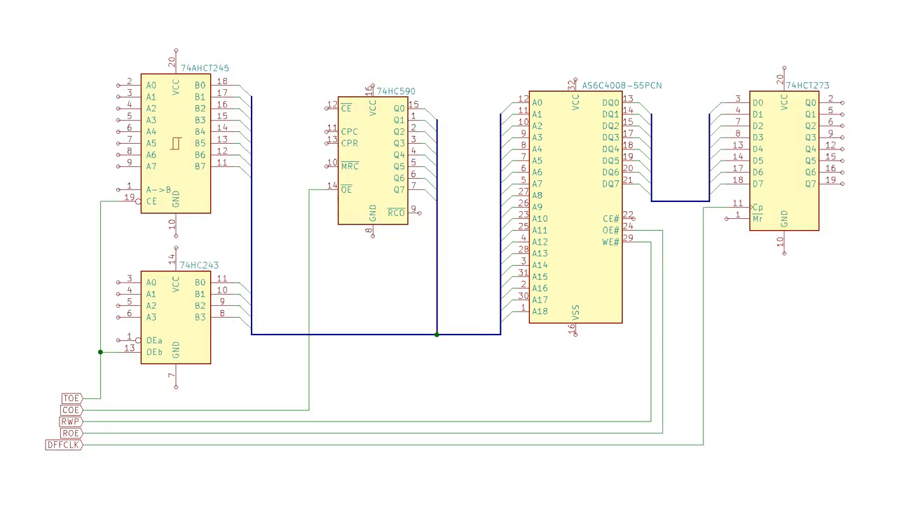
Bring up the timing spreadsheet showing delay parameters for transceivers, counter, flip-flop and RAM
click(799, 169)
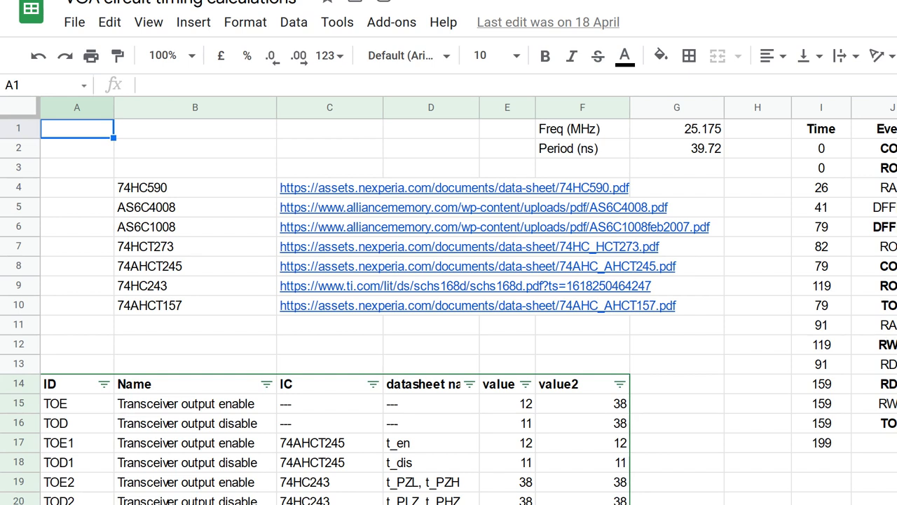
click(454, 187)
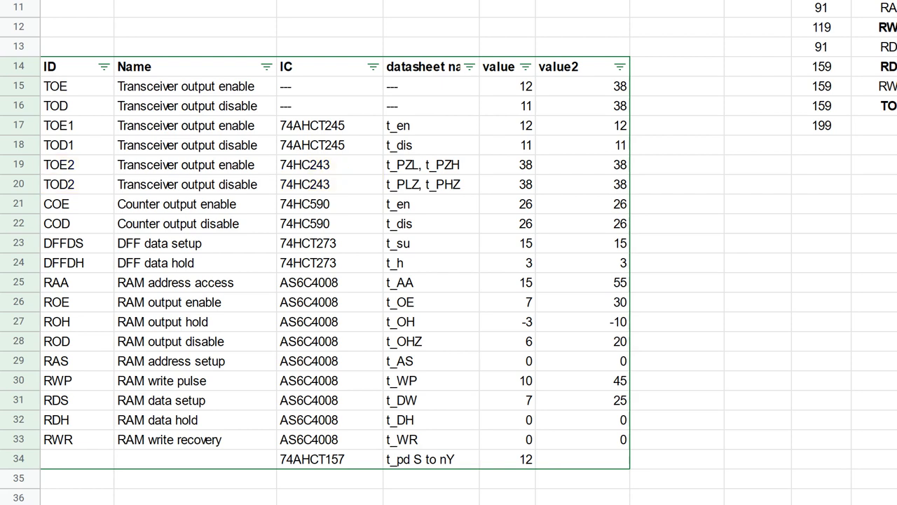
click(424, 67)
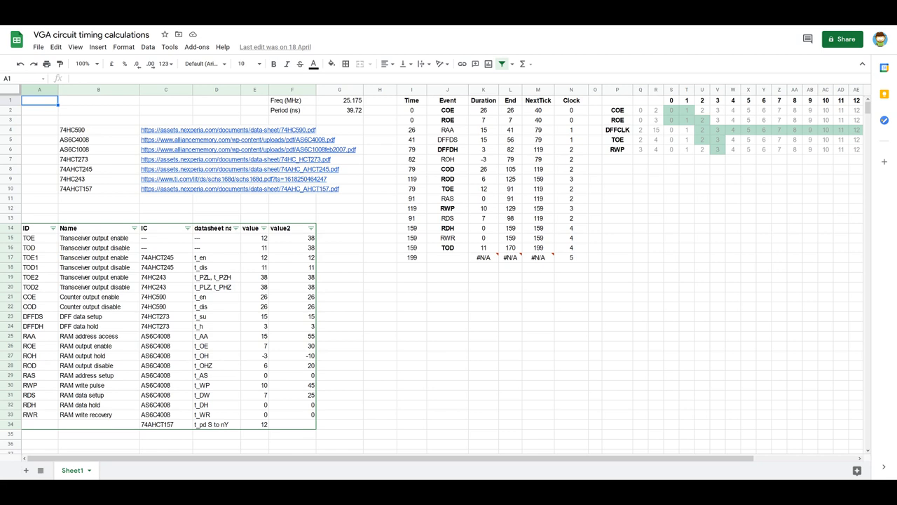
drag(412, 110, 572, 257)
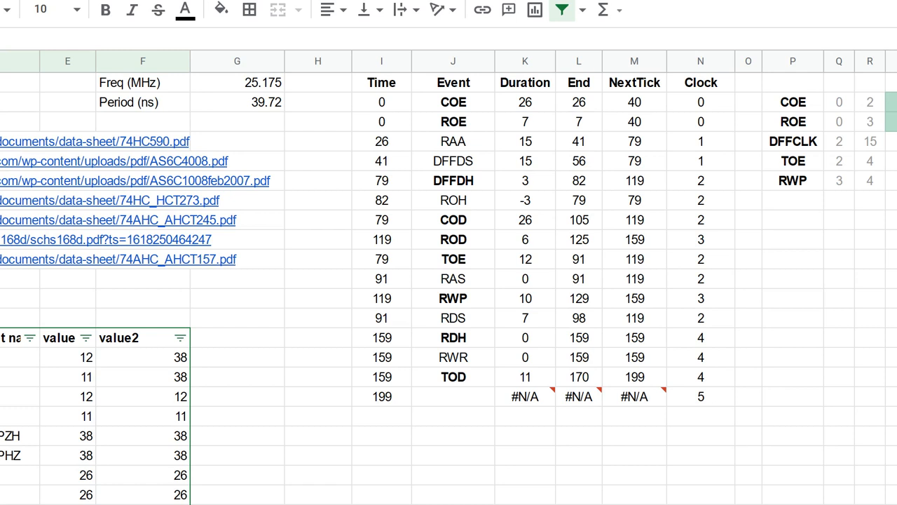
drag(98, 83, 281, 112)
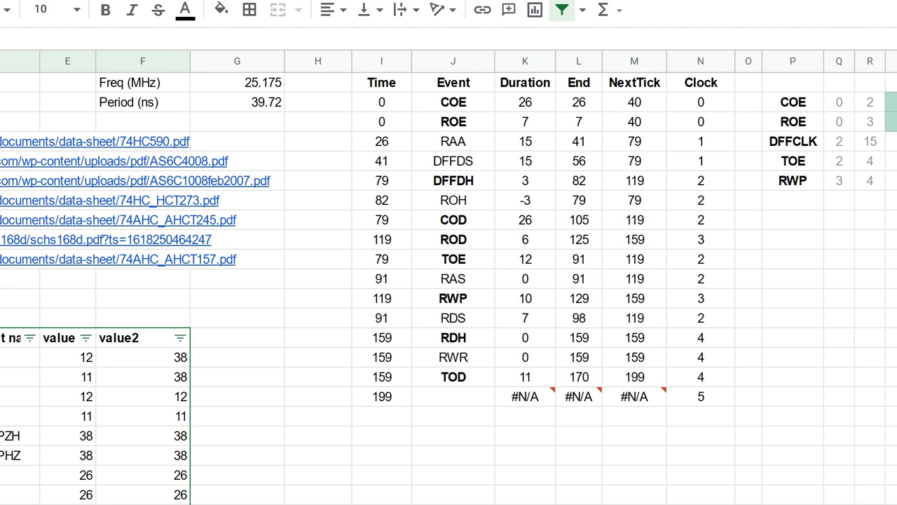
drag(381, 82, 701, 396)
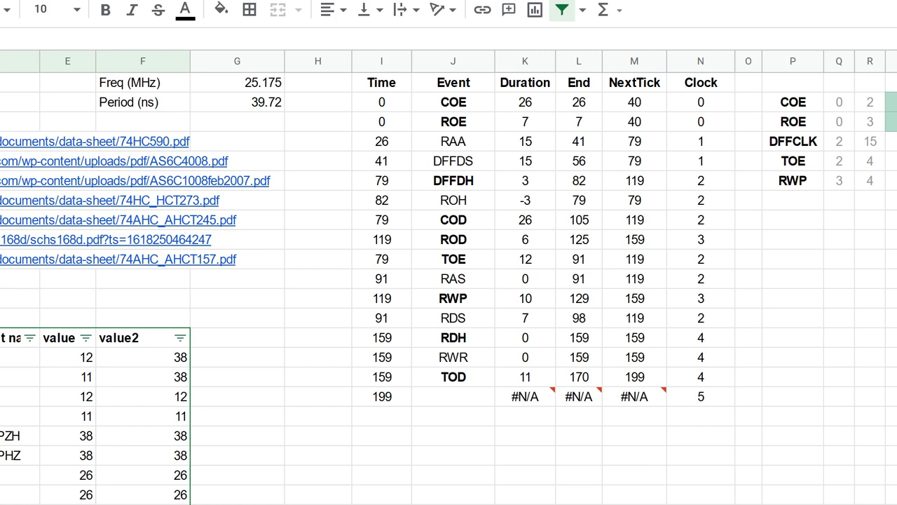
click(382, 61)
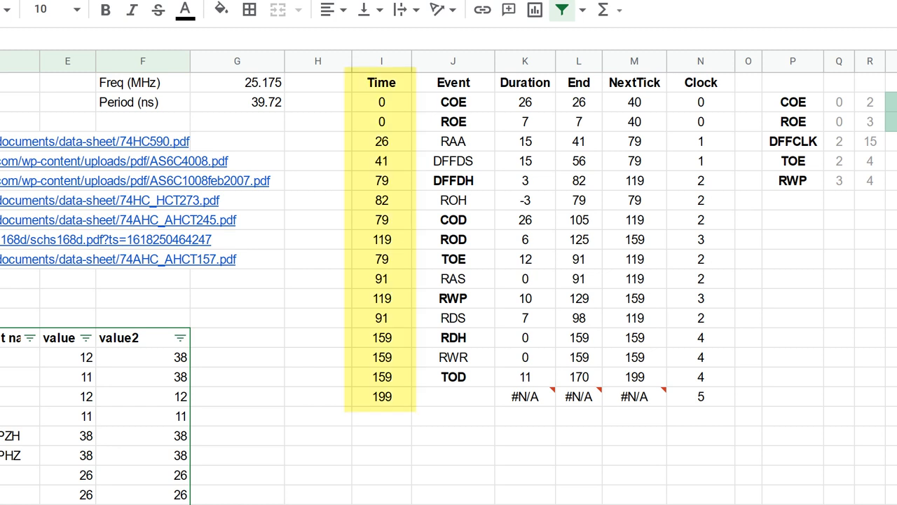
click(453, 61)
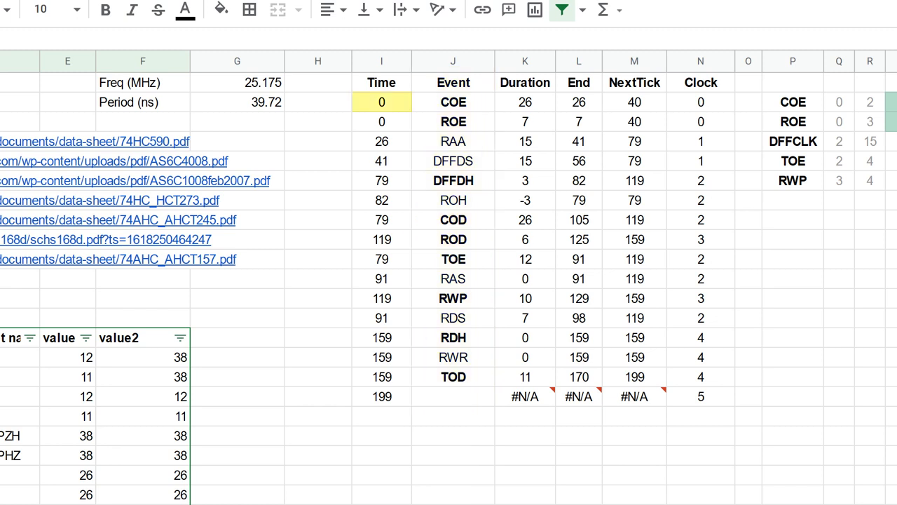
click(453, 101)
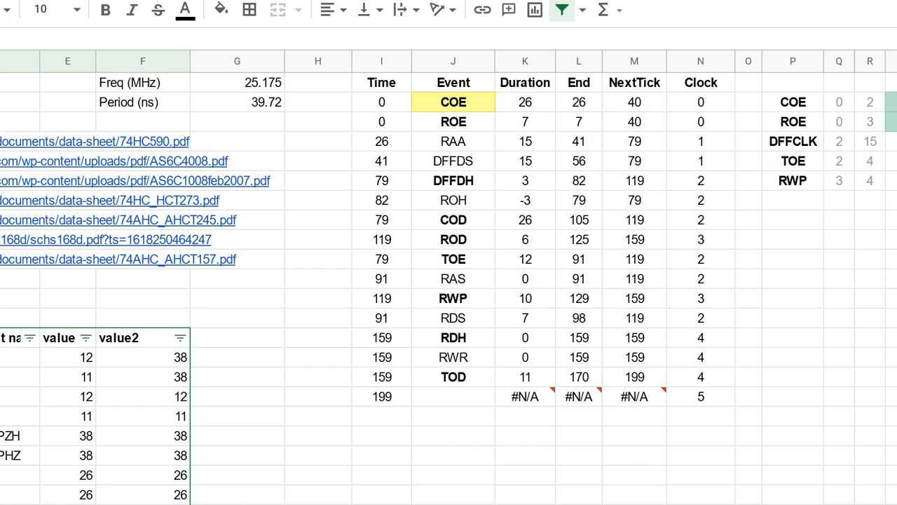
click(525, 101)
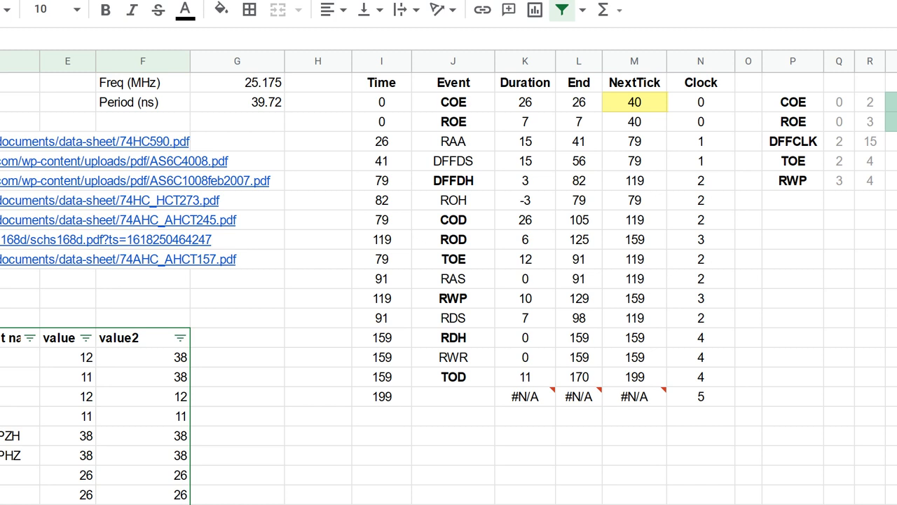
click(142, 102)
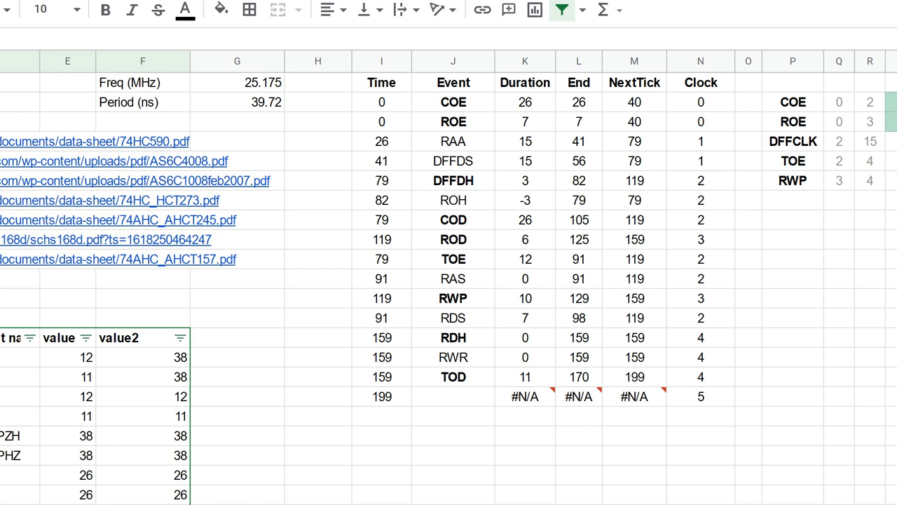
click(579, 102)
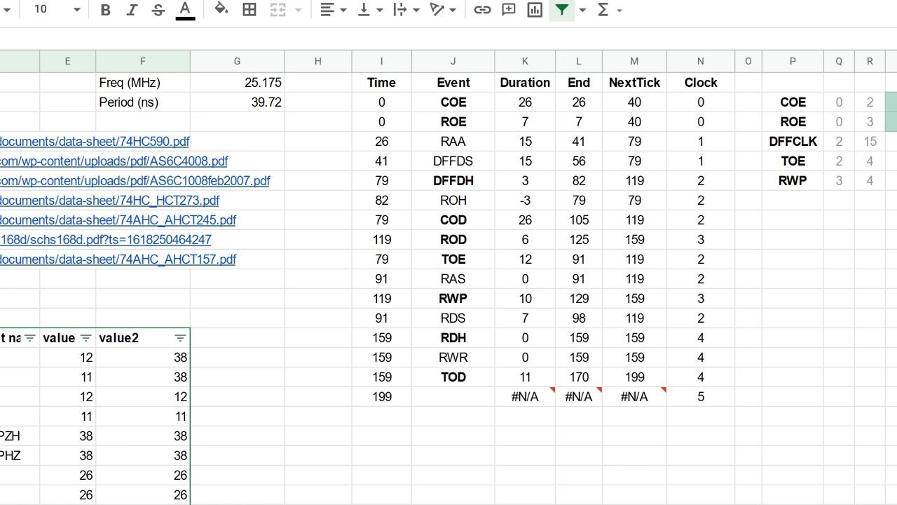
click(633, 102)
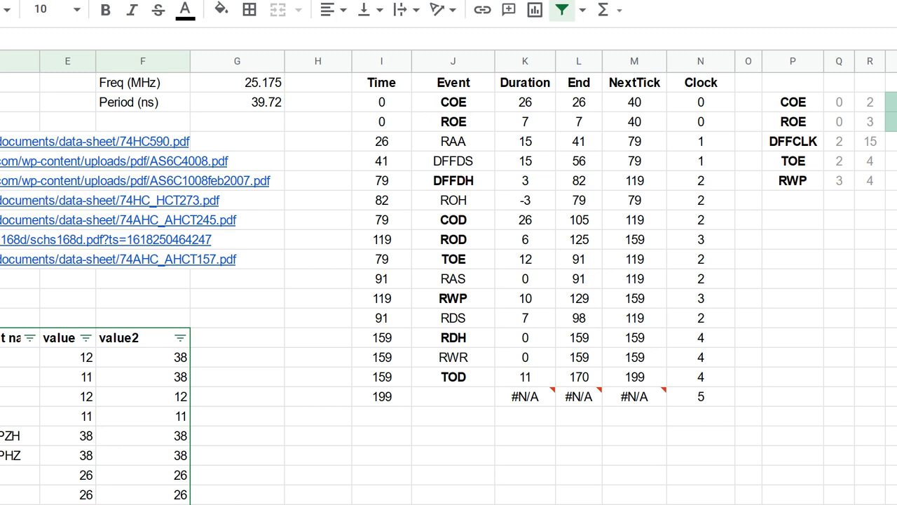
click(382, 121)
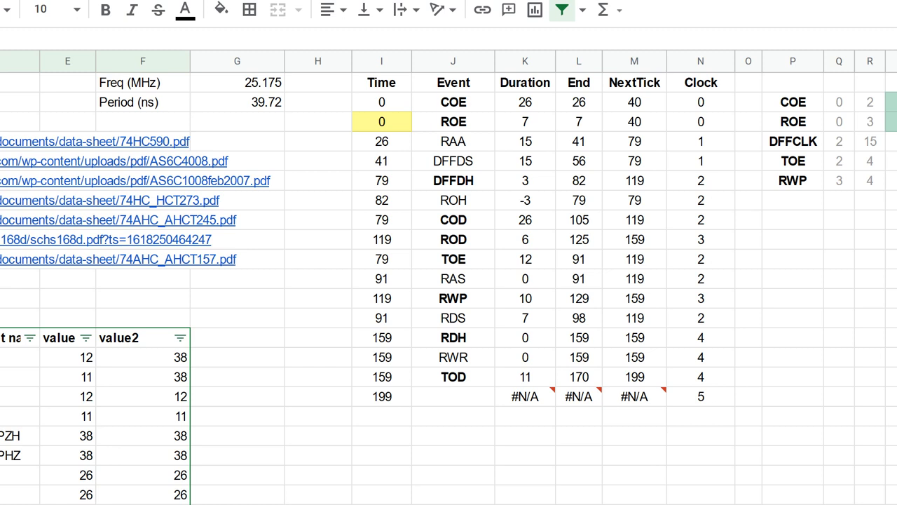
click(525, 121)
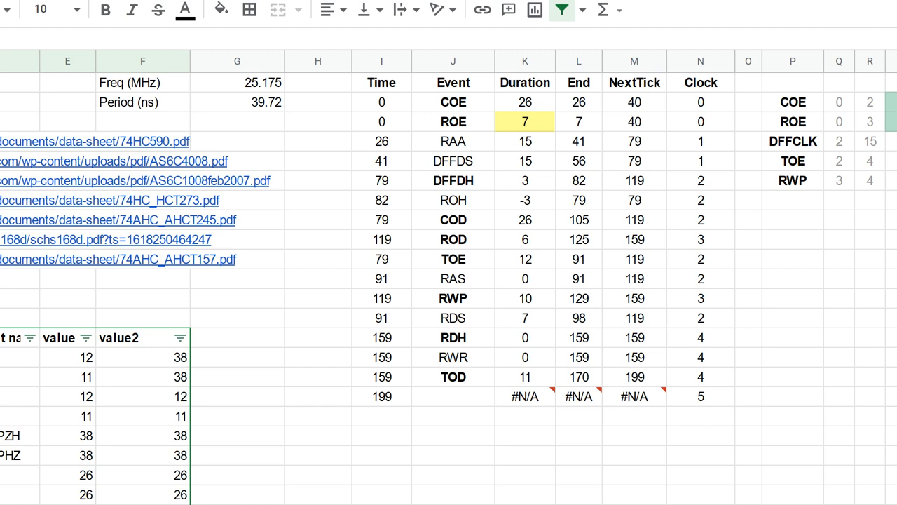
click(382, 141)
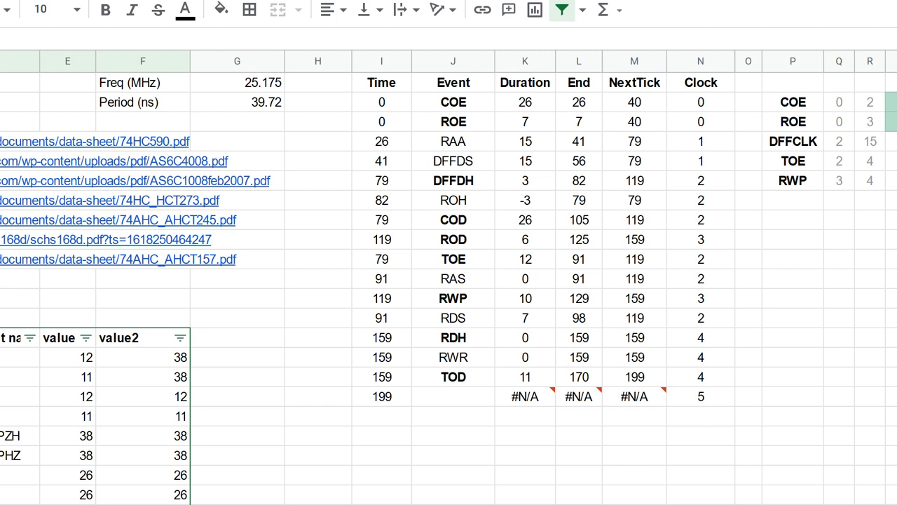
click(381, 141)
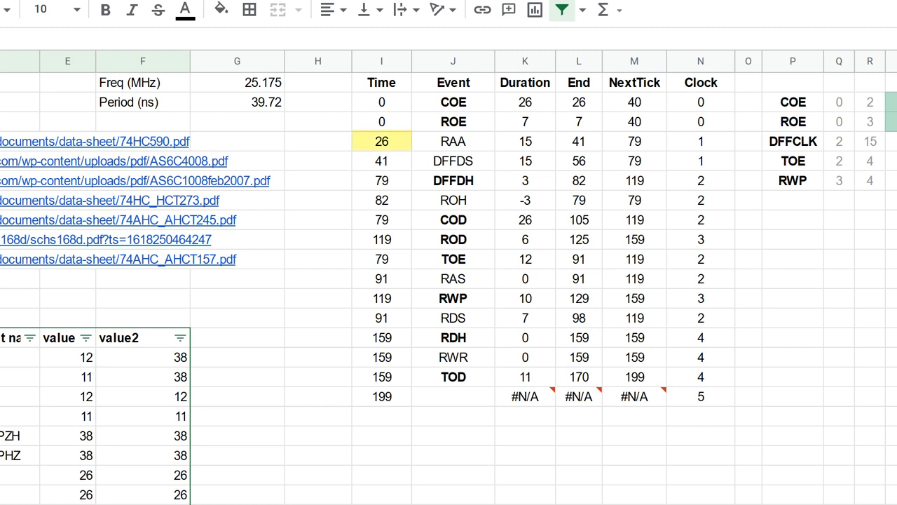
click(578, 102)
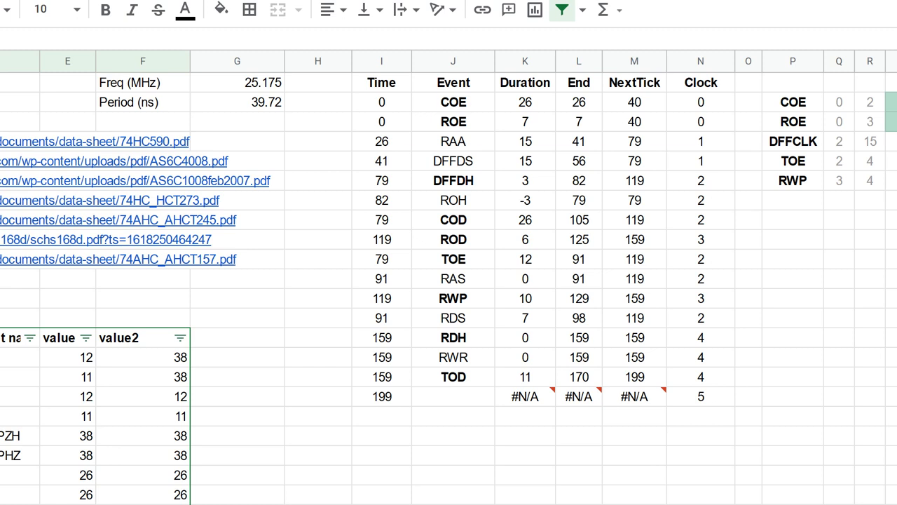
click(381, 160)
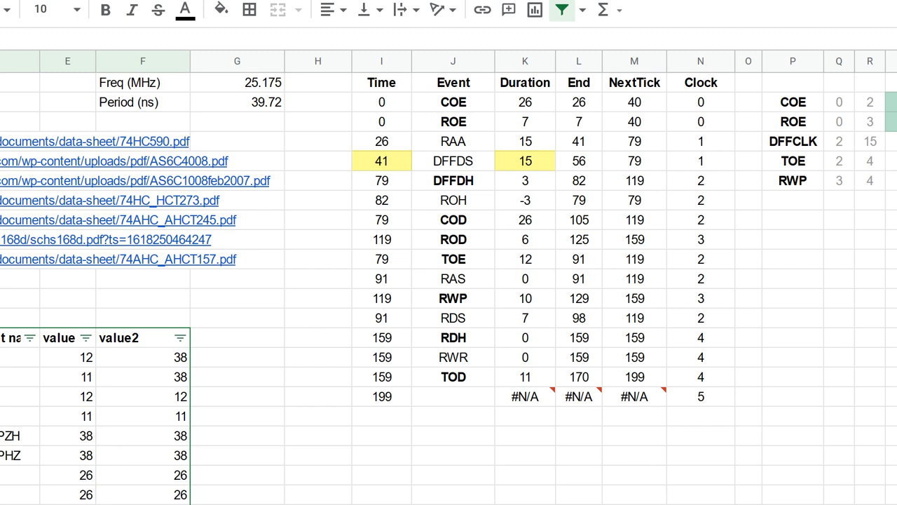
click(580, 160)
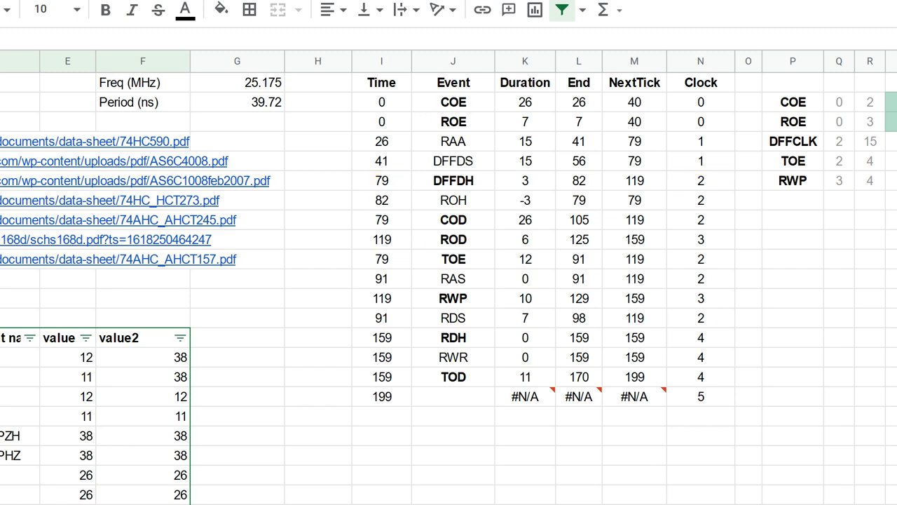
click(524, 180)
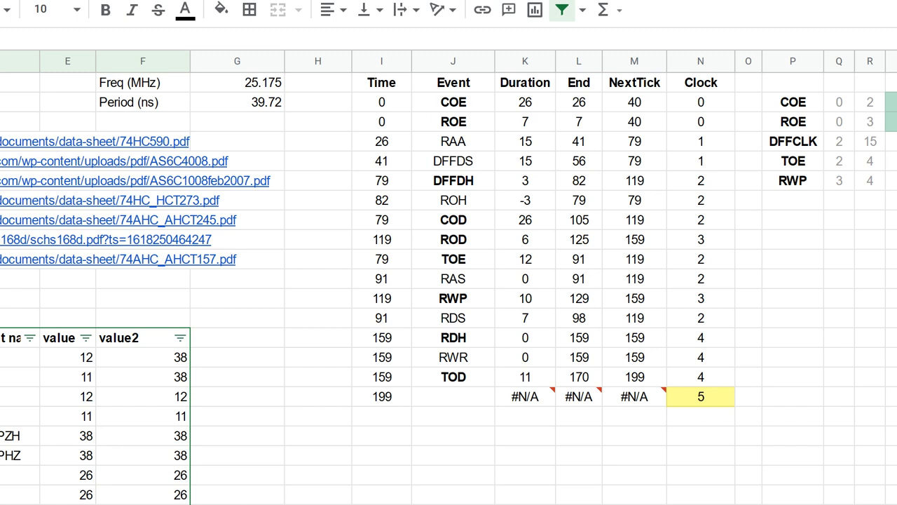
click(701, 377)
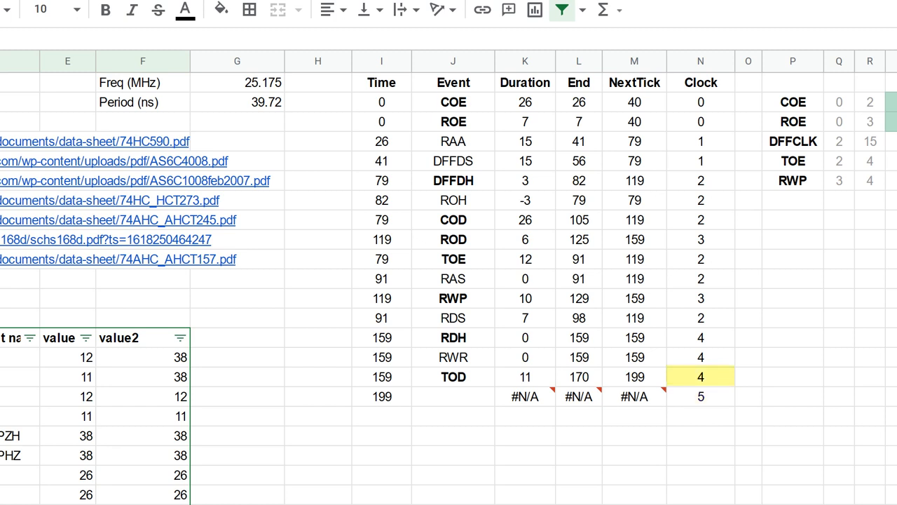